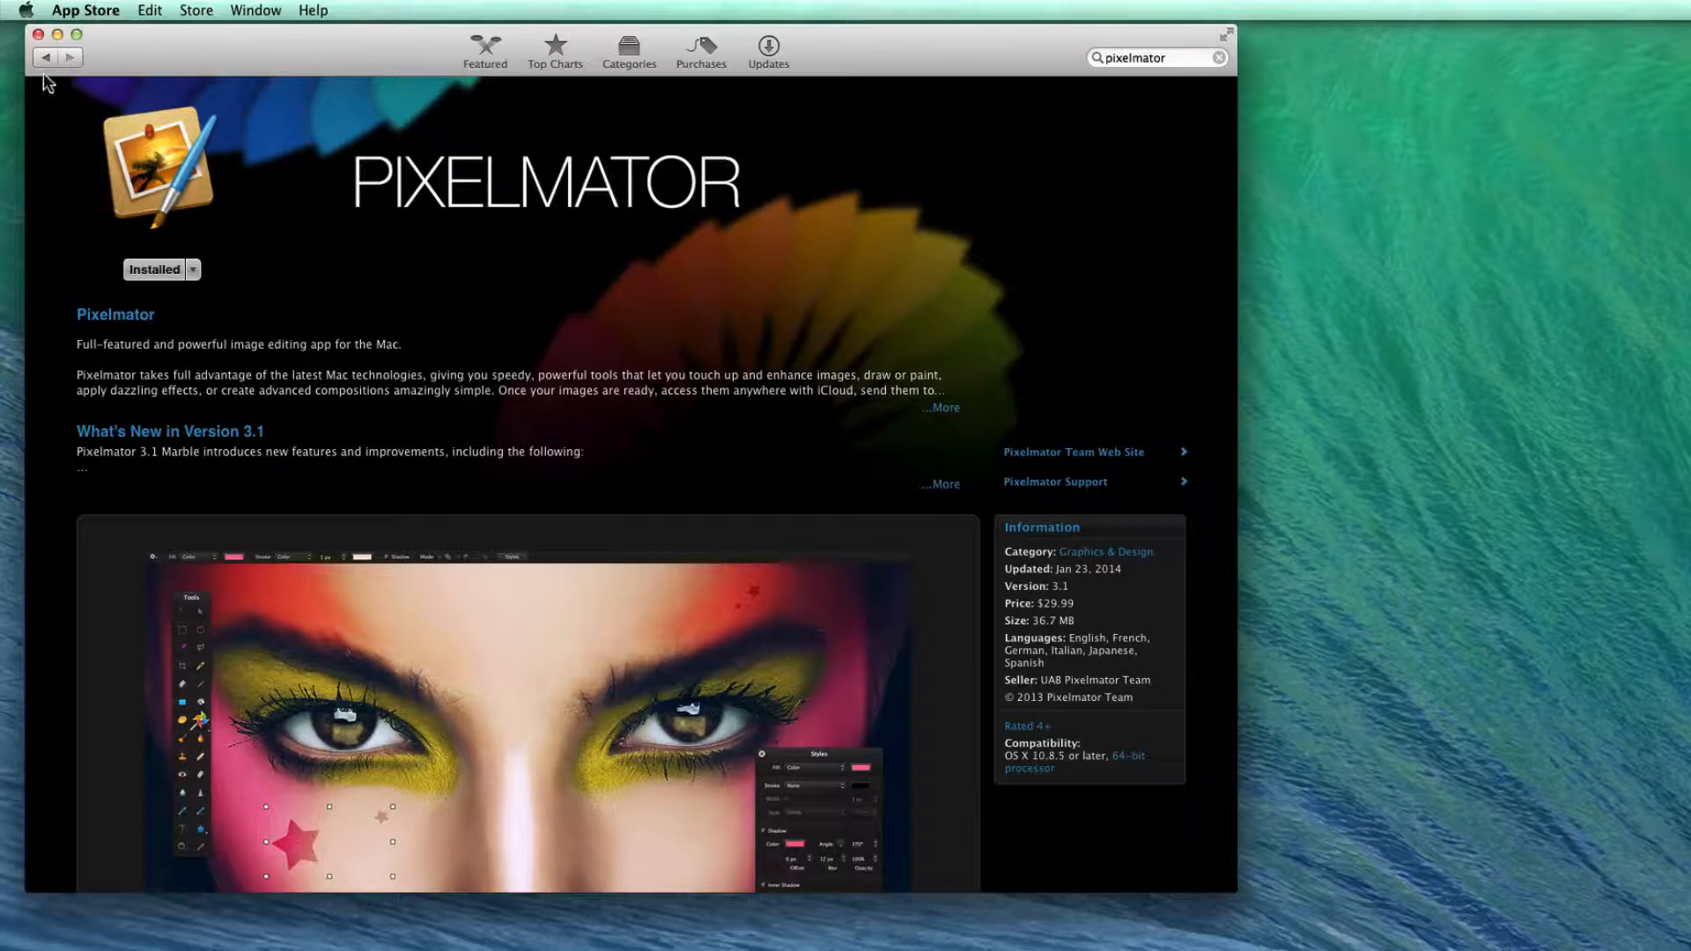
mouse_move(59, 93)
text(themacu)
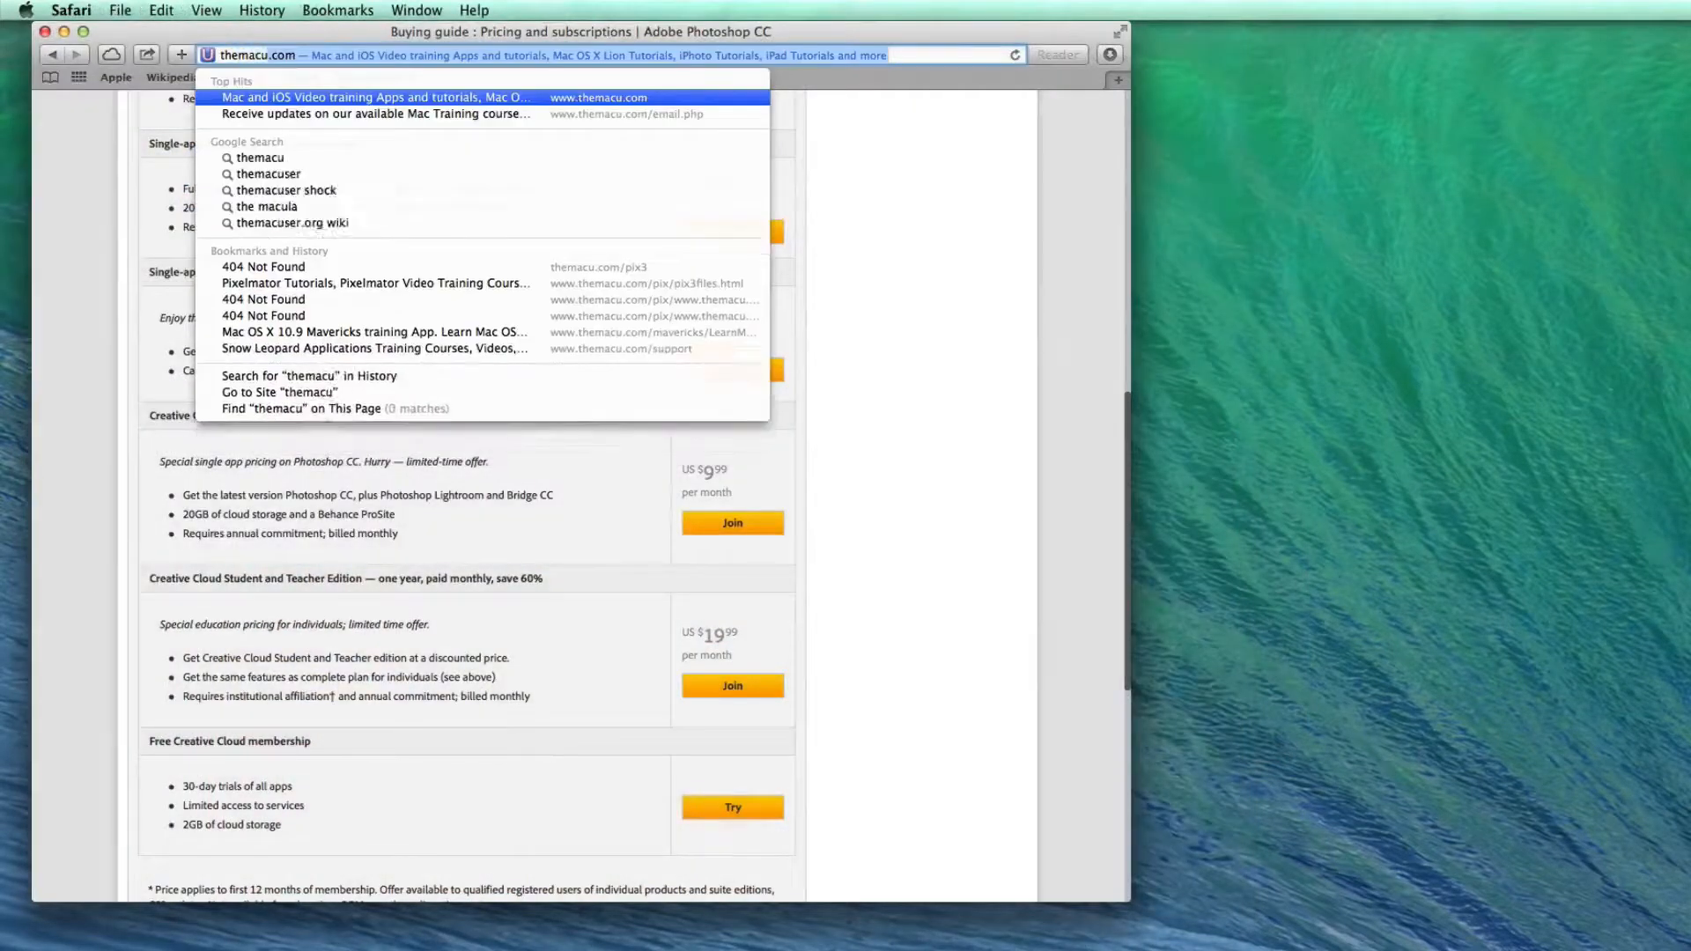
Go to themacu.com/pix3files and open the Learn Pixelmator 3 Edition sample files downloads.
text(/)
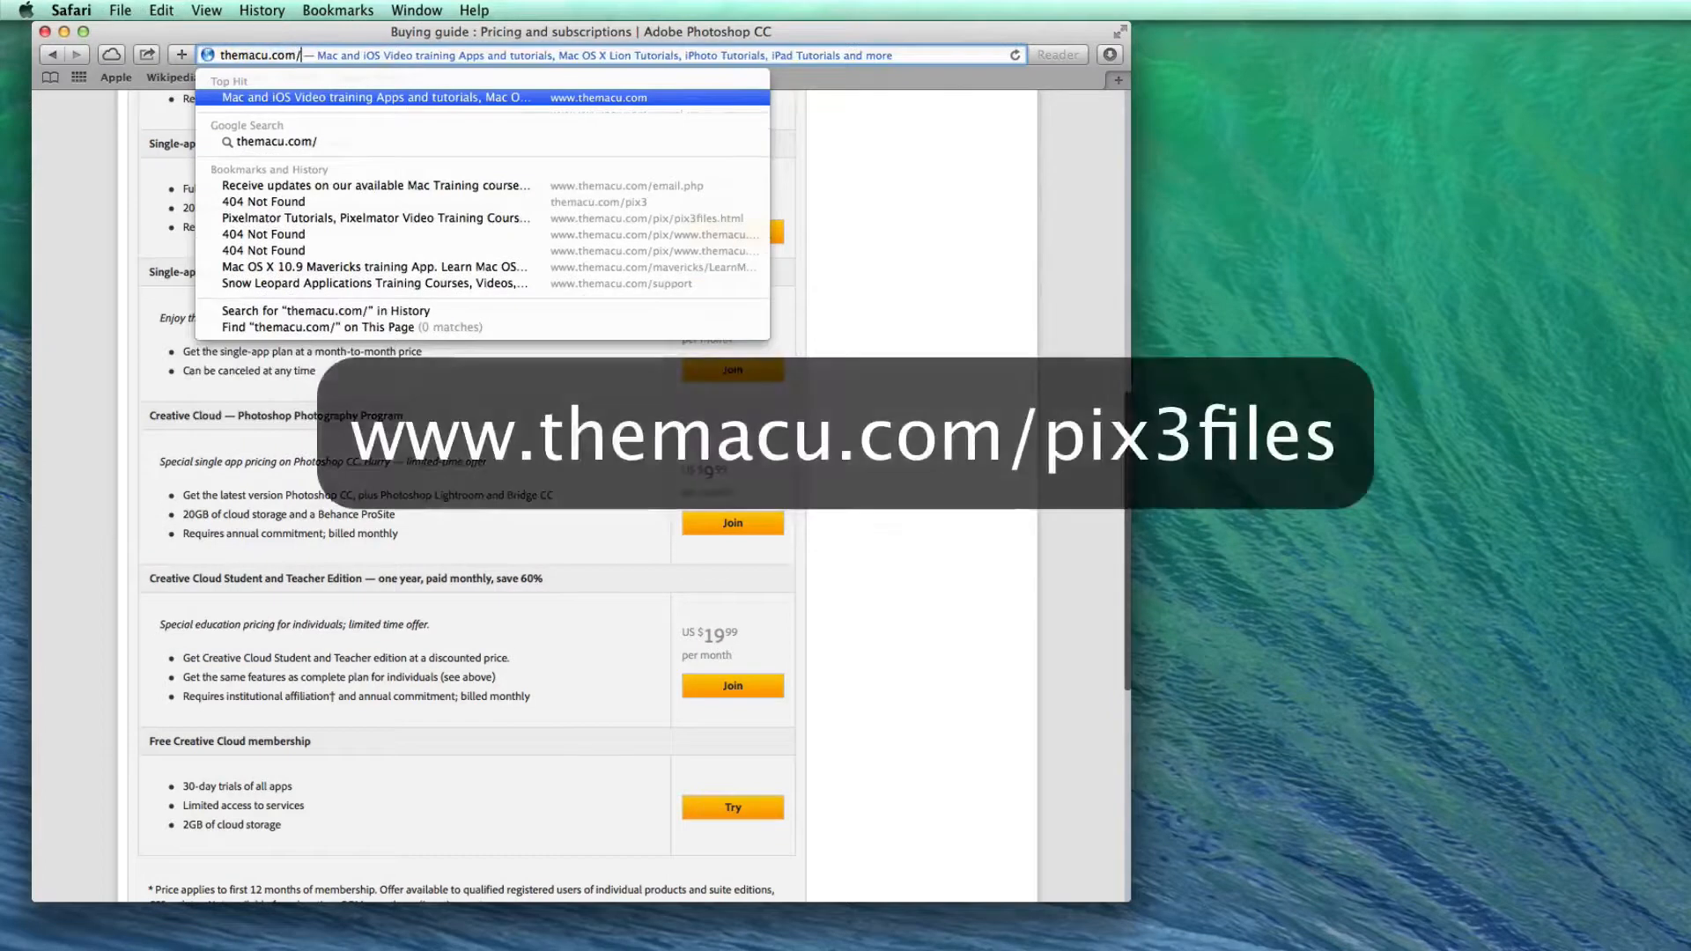
text(pix3files)
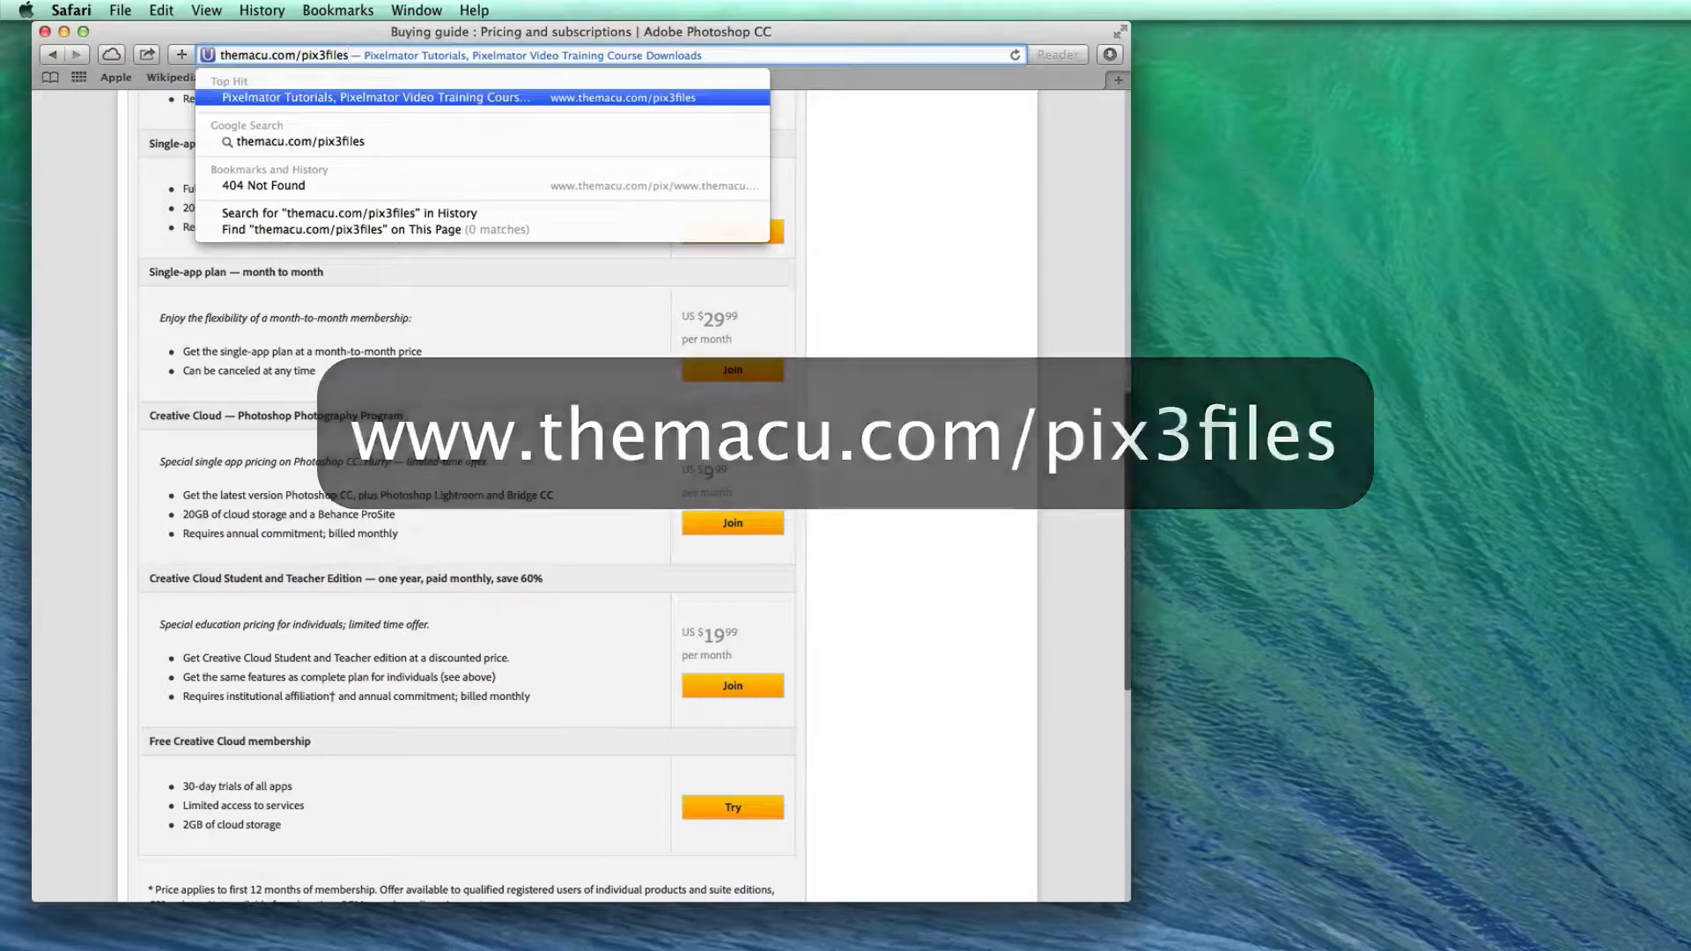
click(374, 97)
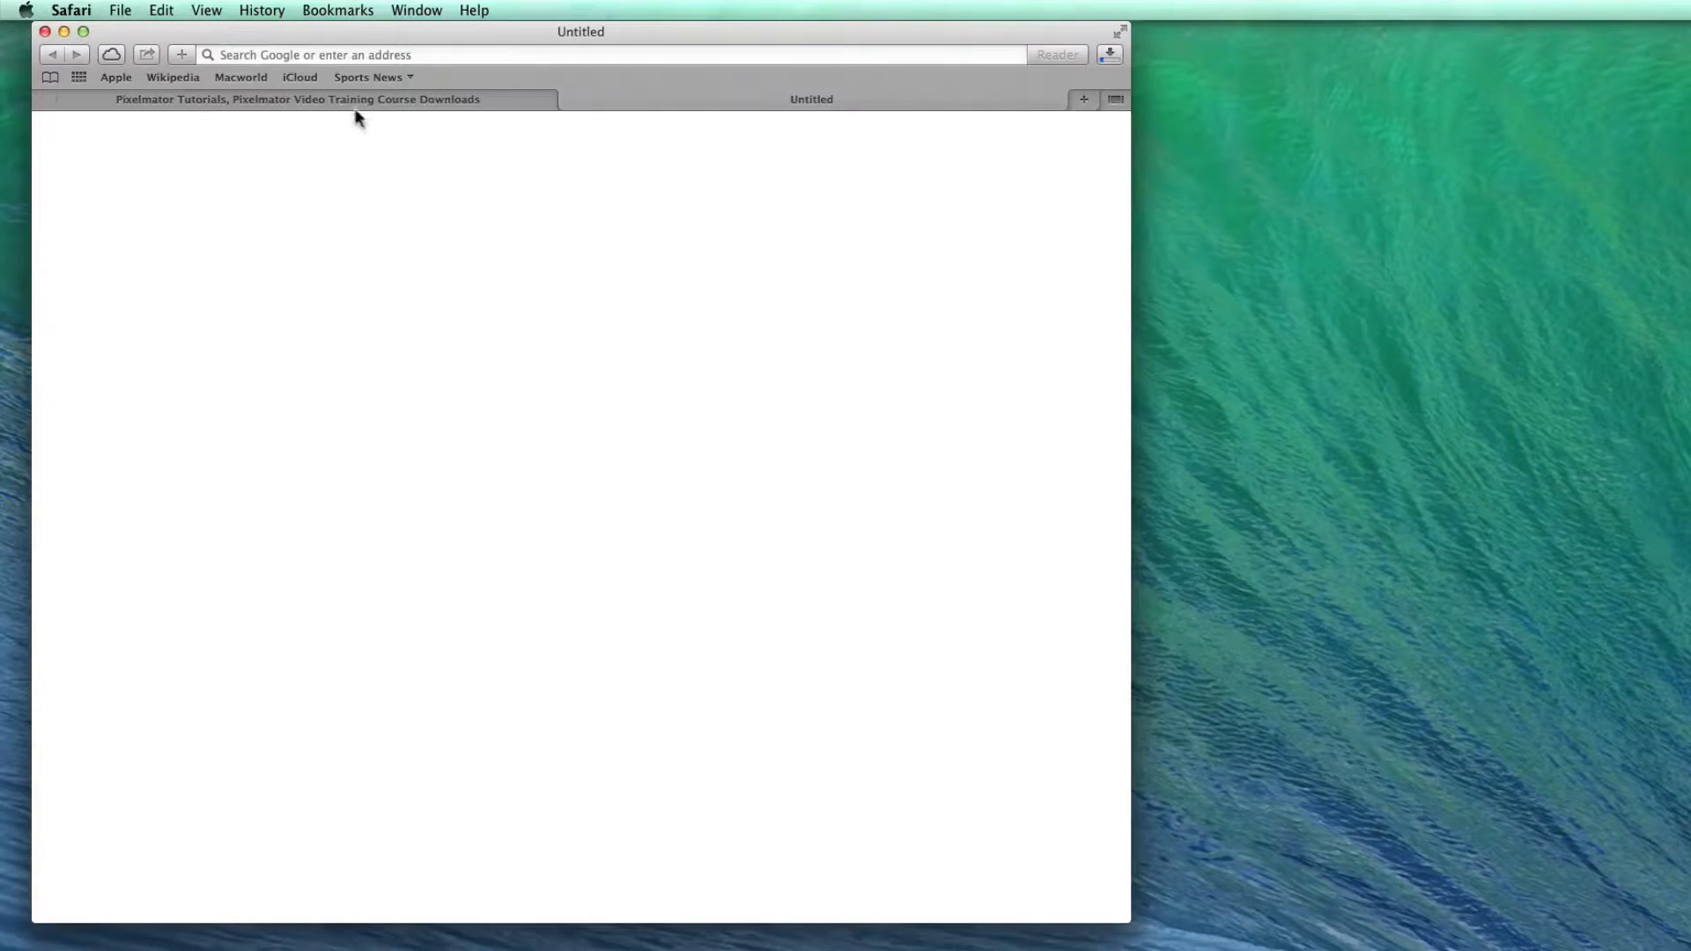
click(297, 100)
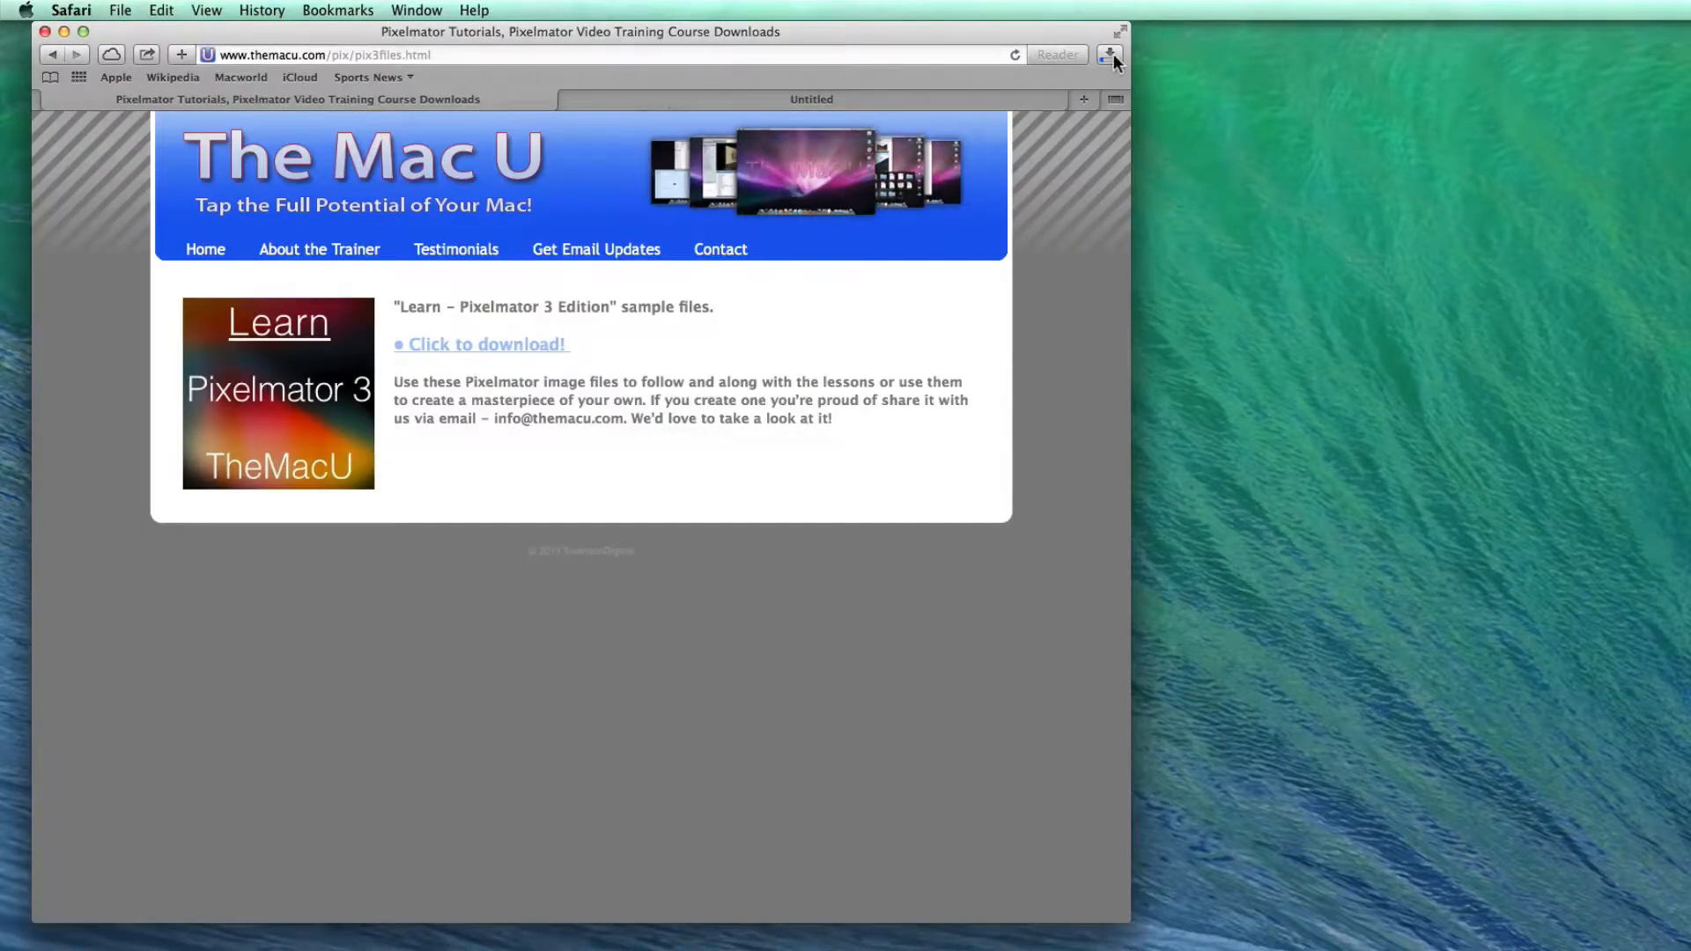
click(1110, 55)
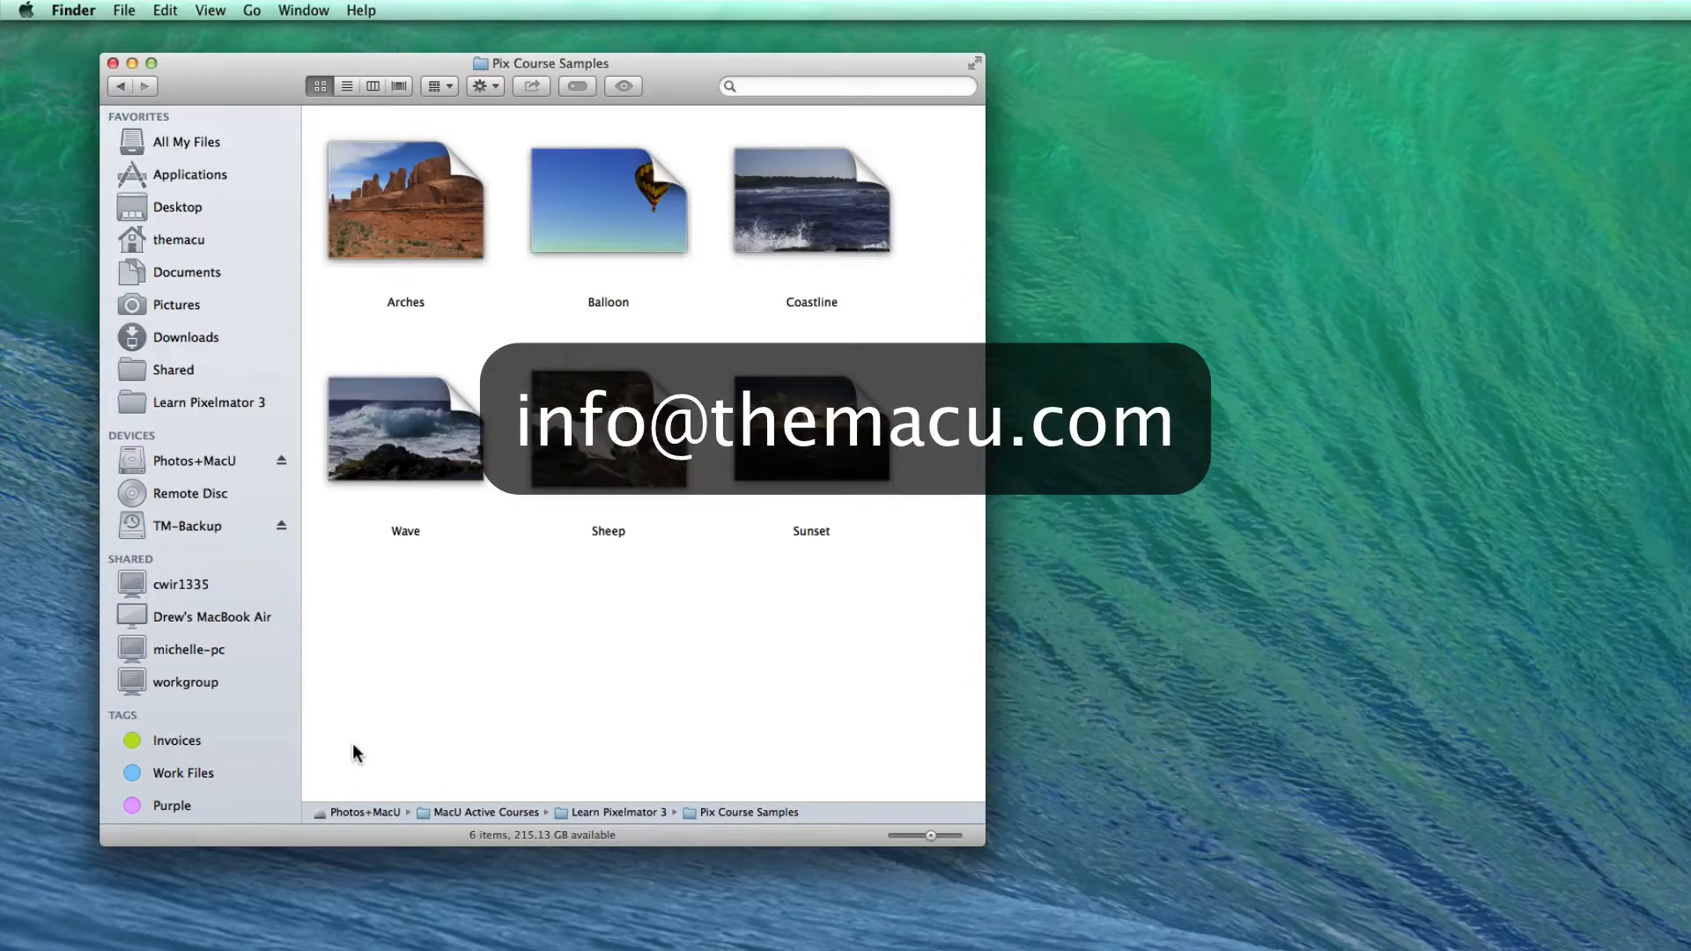
mouse_move(361, 722)
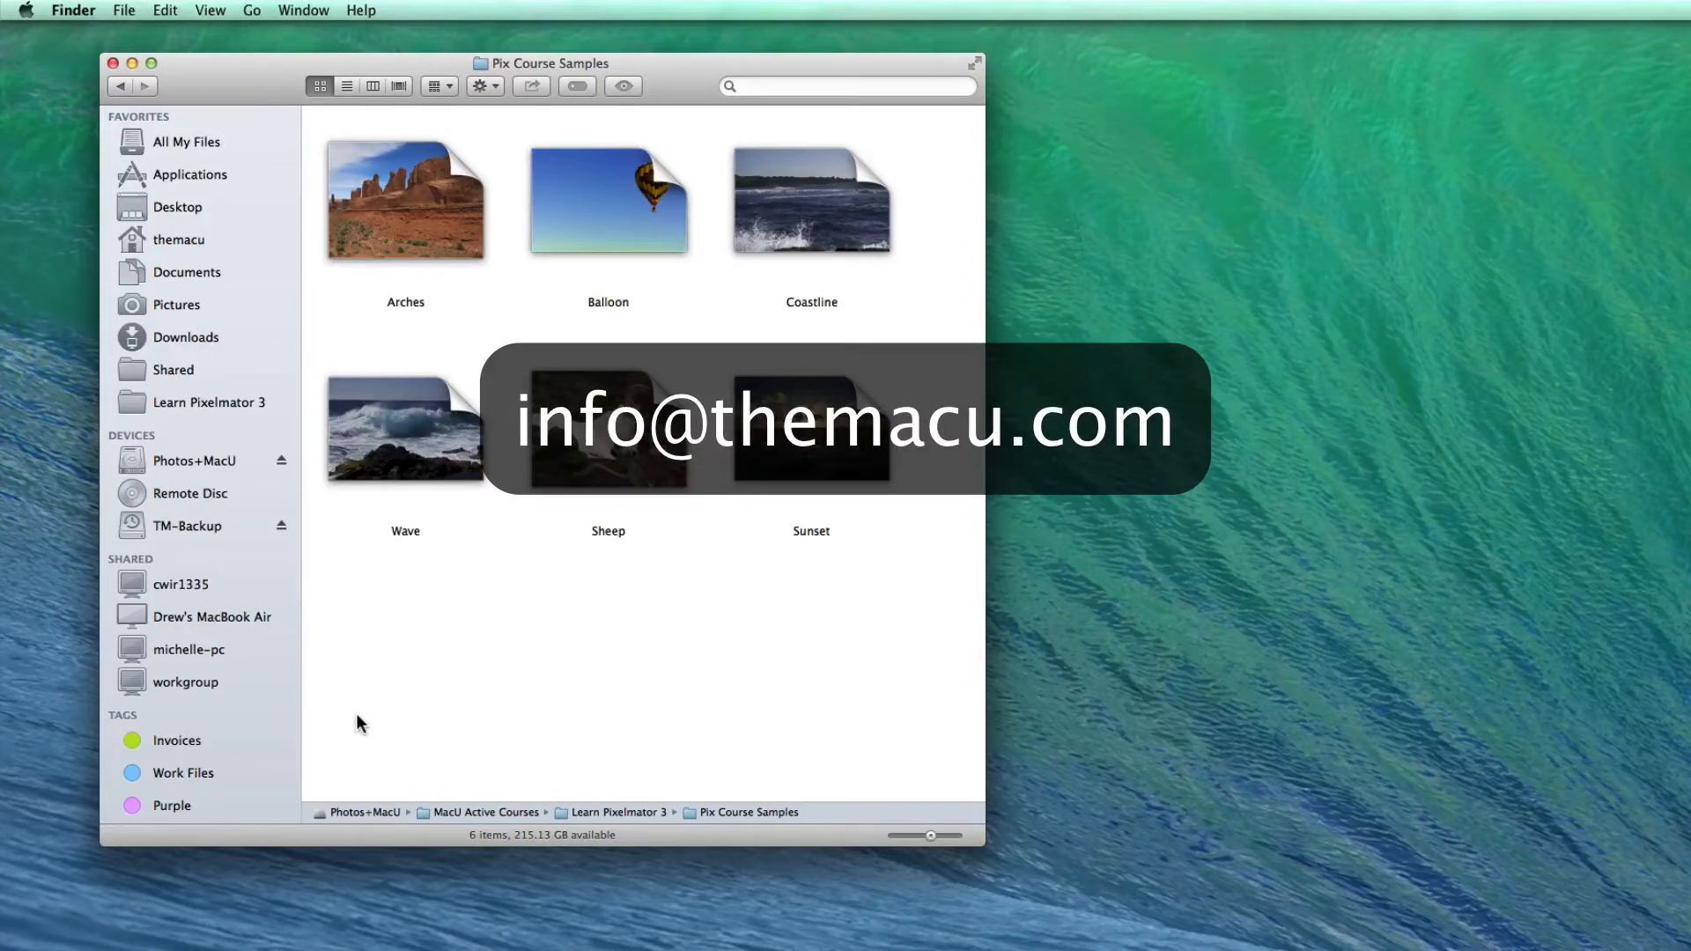